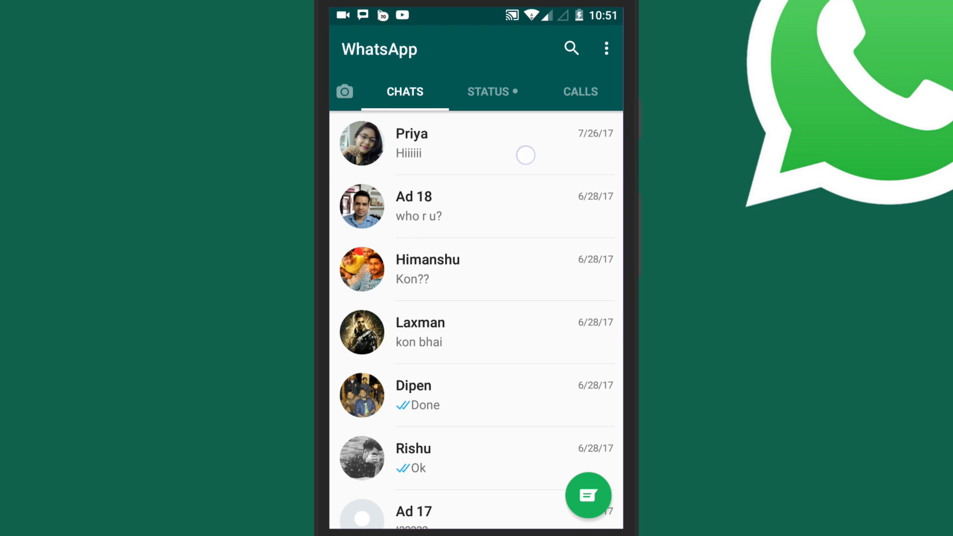
Select Priya's chat, delete it and confirm the deletion.
left_click(475, 147)
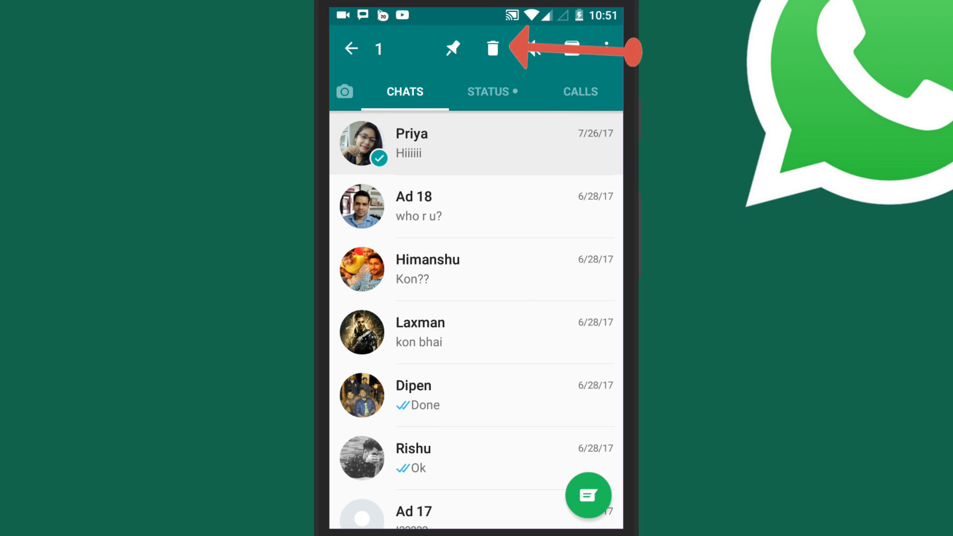
left_click(492, 49)
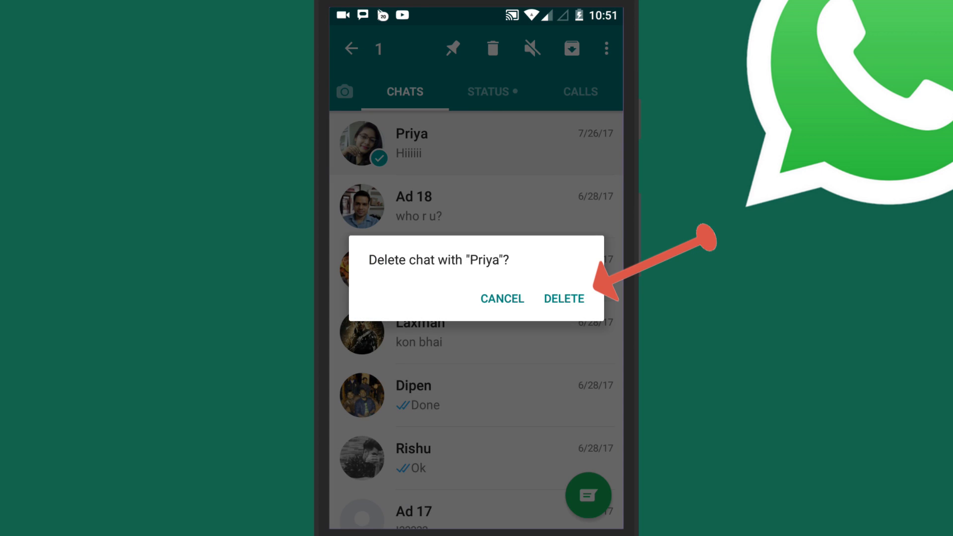
left_click(564, 298)
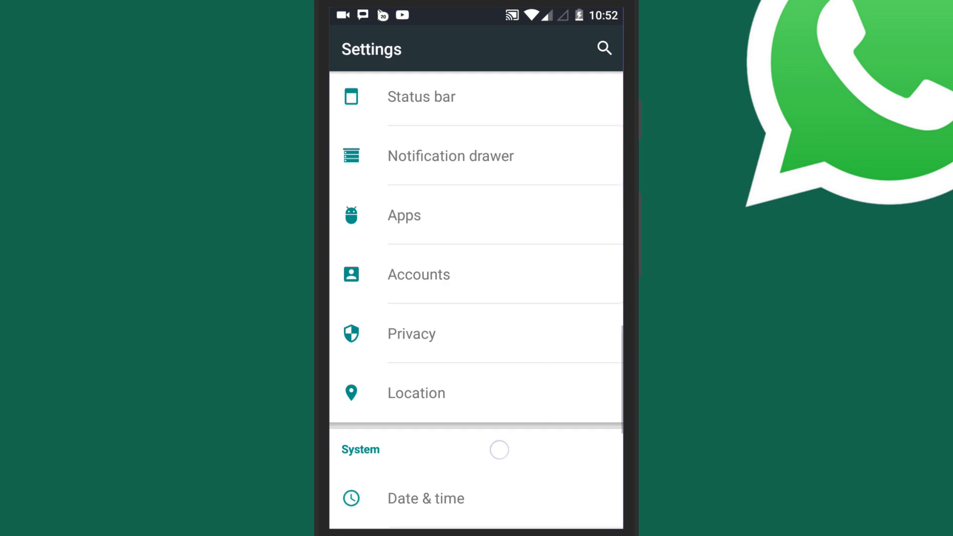
Find WhatsApp in the app list, clear its stored data and confirm permanent deletion.
scroll("down", 3)
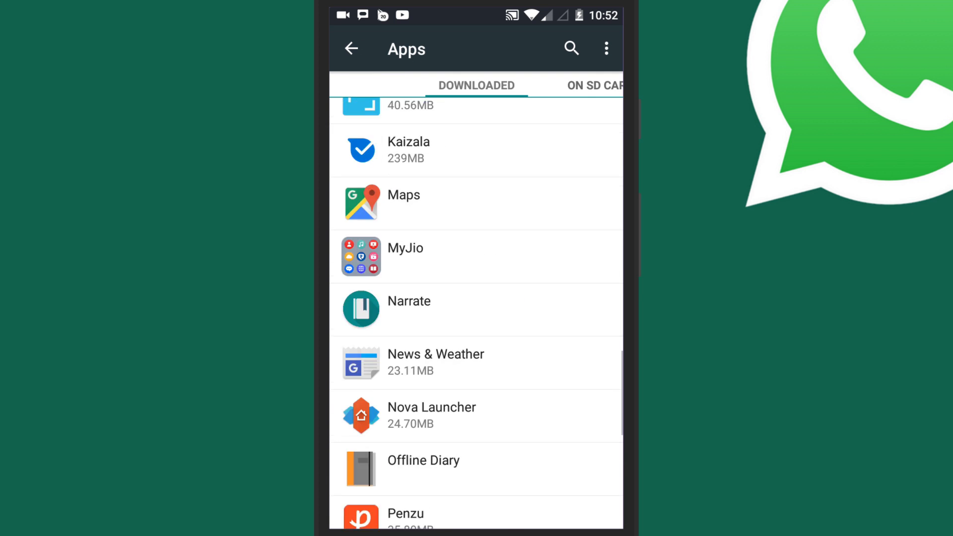
scroll("down", 3)
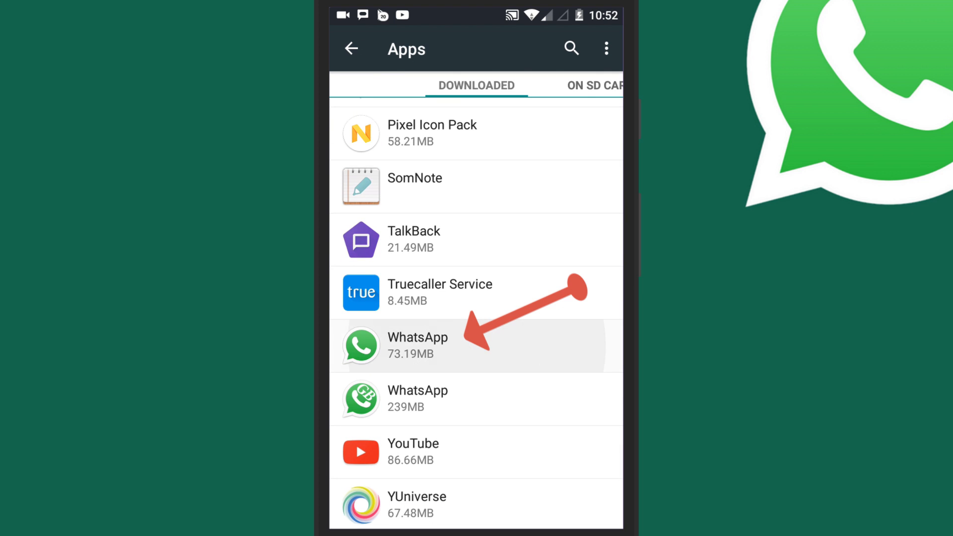
left_click(417, 346)
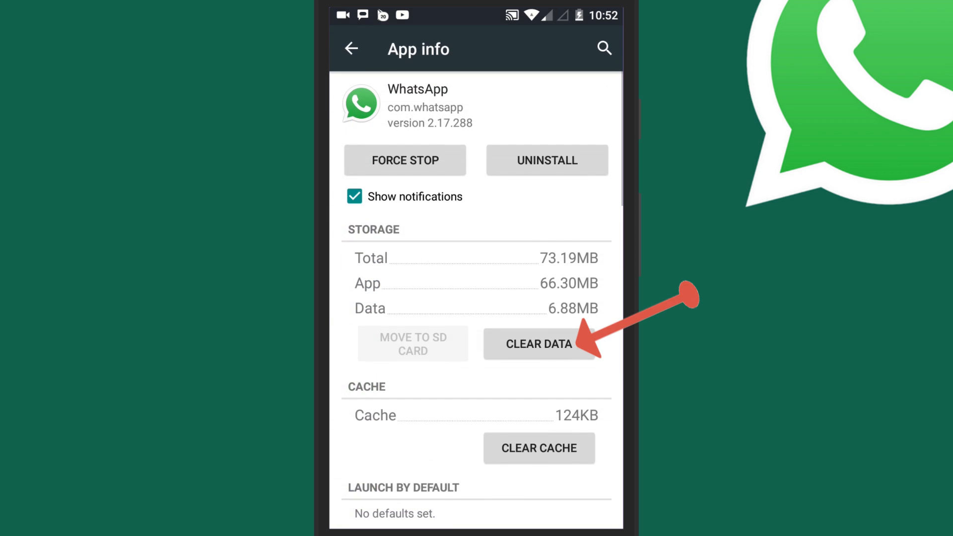
left_click(539, 343)
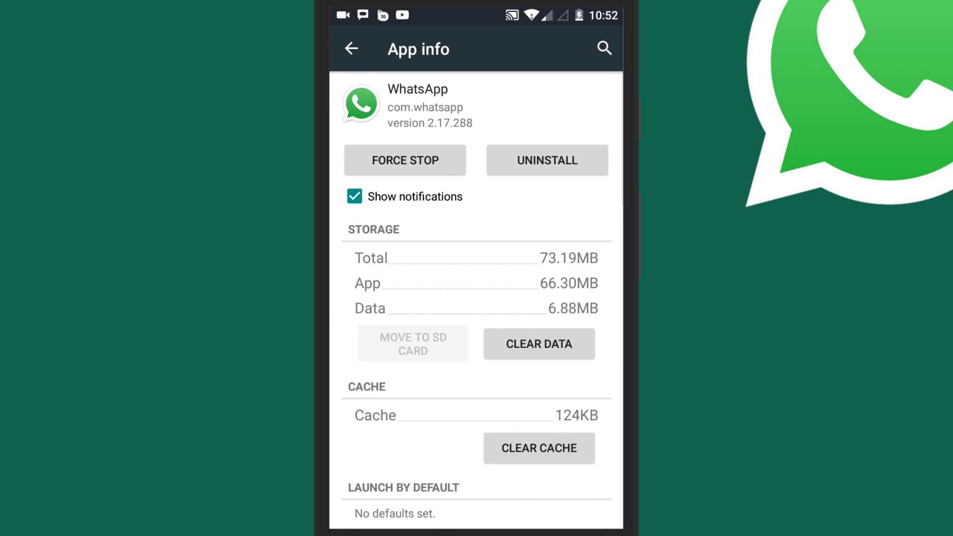
left_click(539, 343)
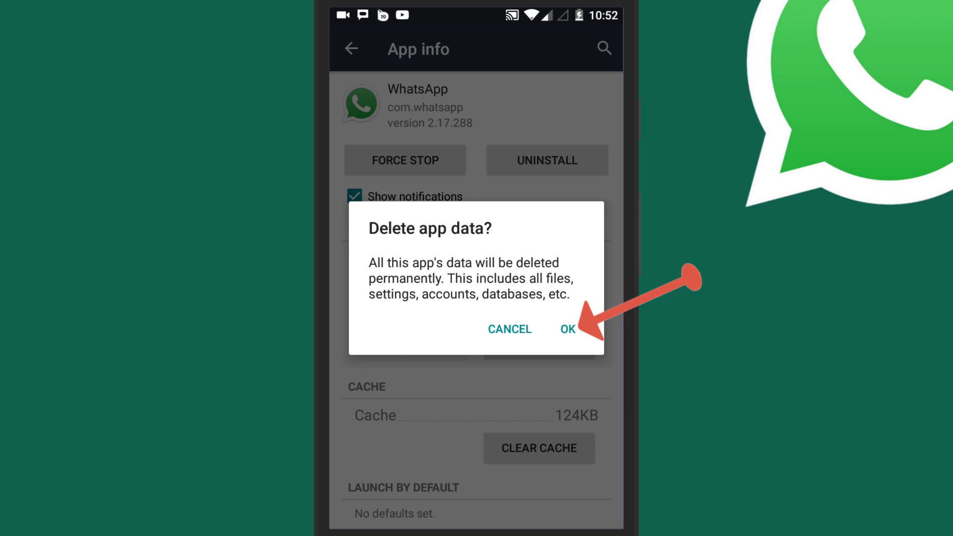
left_click(567, 328)
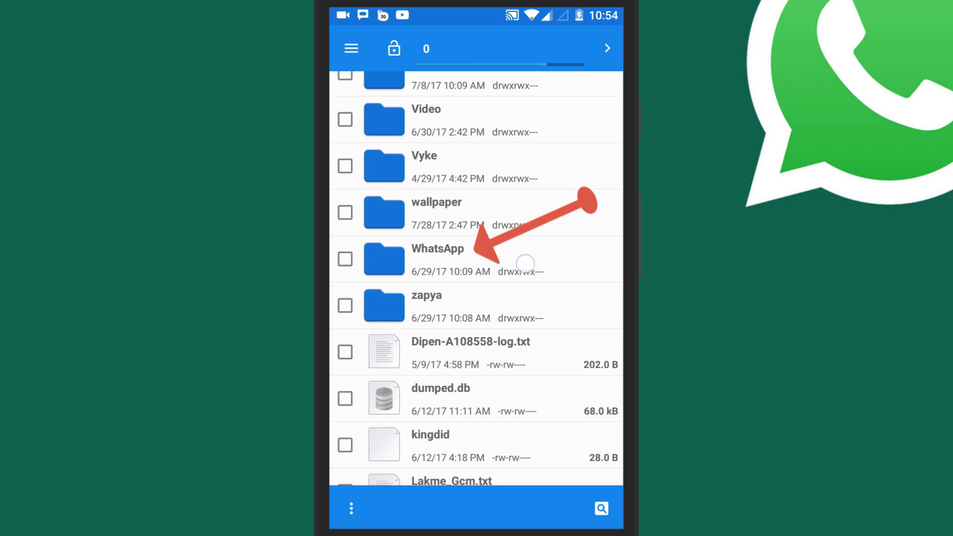
In WhatsApp > Databases, rename msgstore.db.crypt12 to backup-msgstore.db.crypt12.
left_click(437, 258)
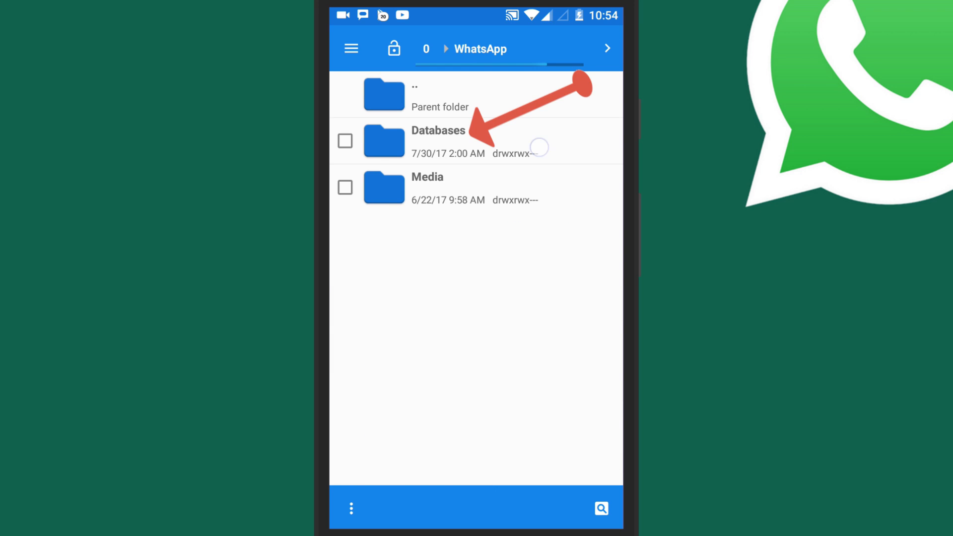
left_click(439, 141)
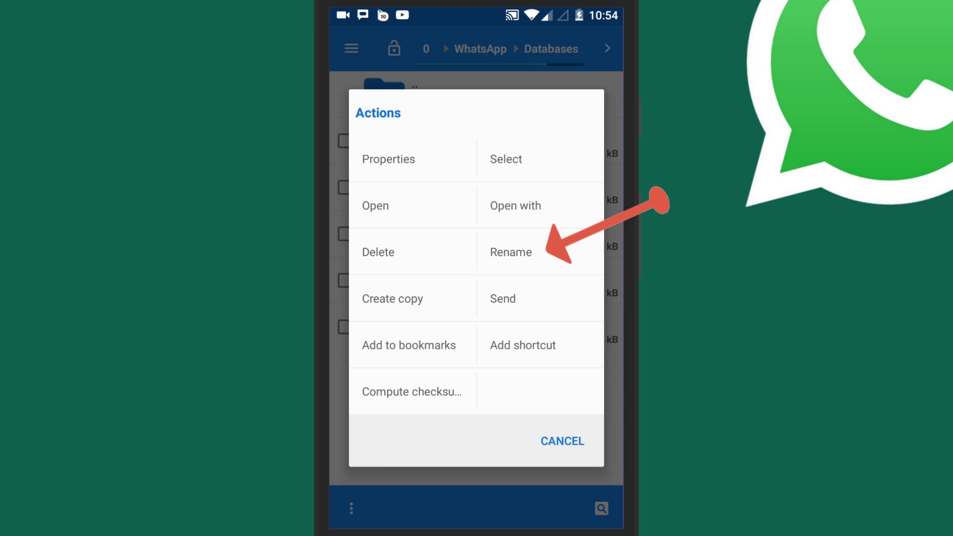
left_click(511, 252)
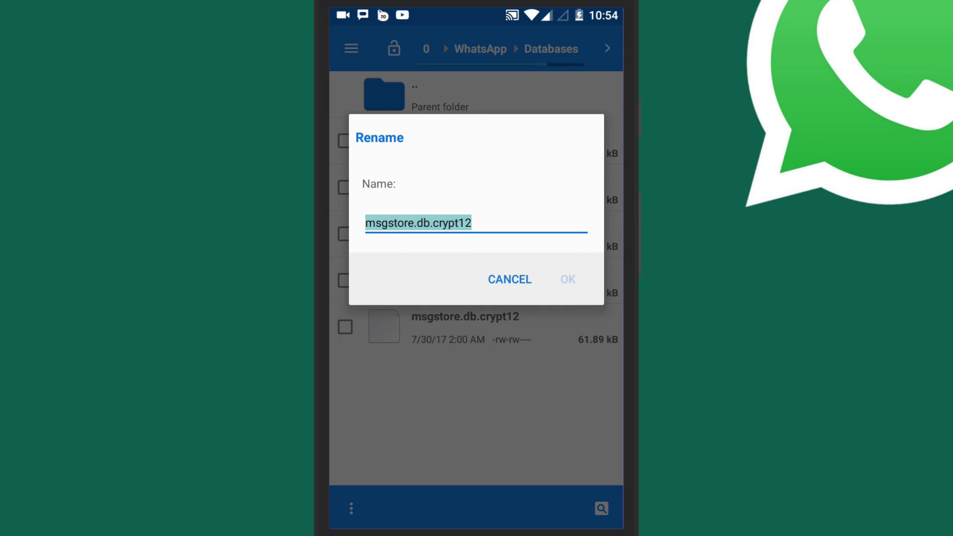
type("backup-")
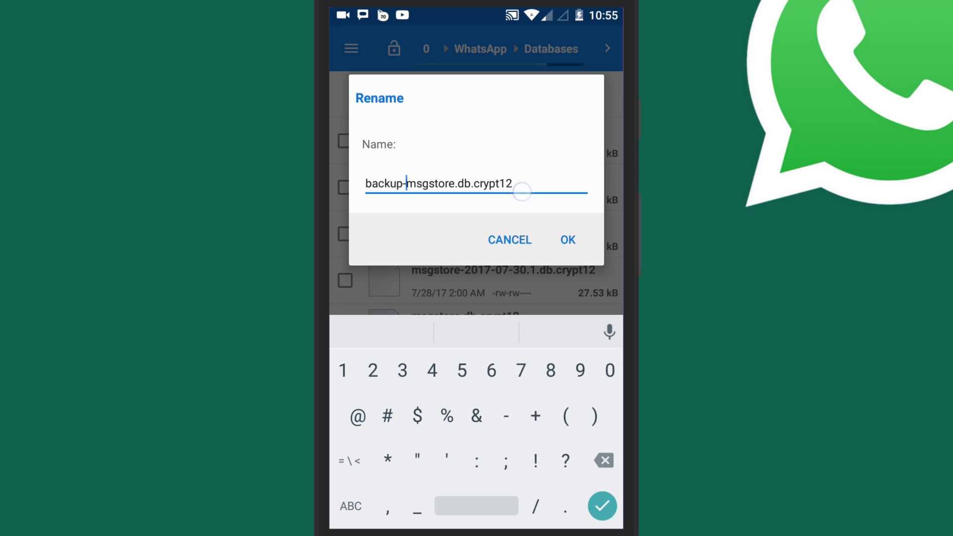
left_click(567, 239)
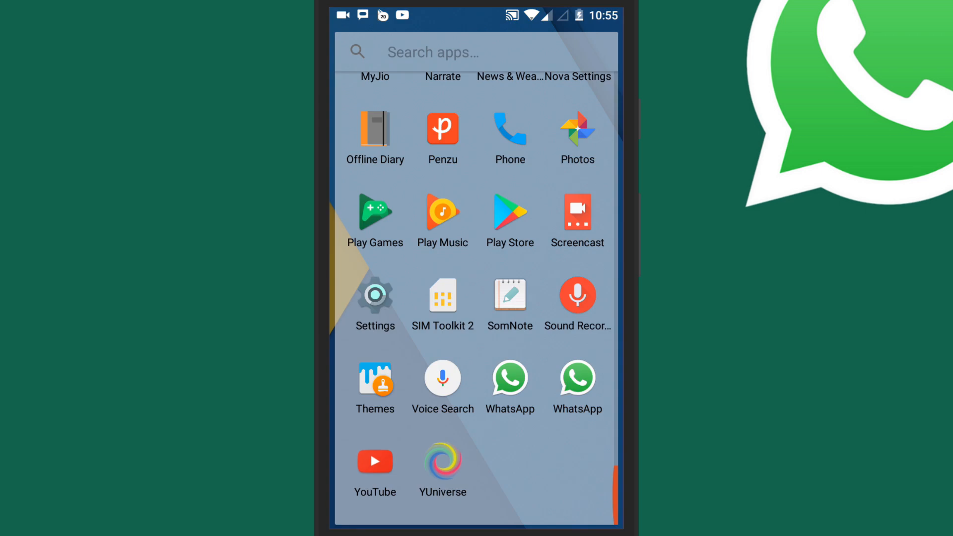
Relaunch WhatsApp, agree to the terms, submit and confirm the phone number for SMS verification.
left_click(510, 379)
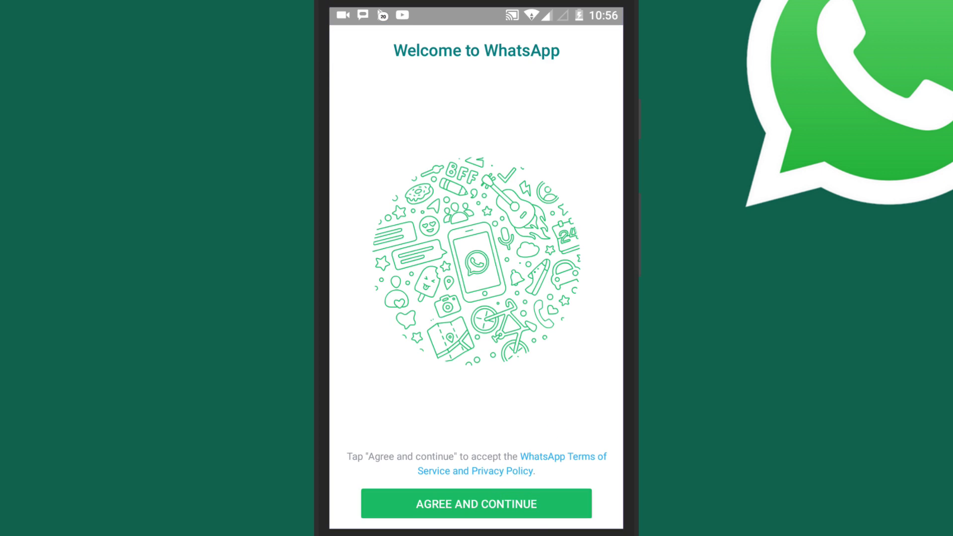
left_click(475, 504)
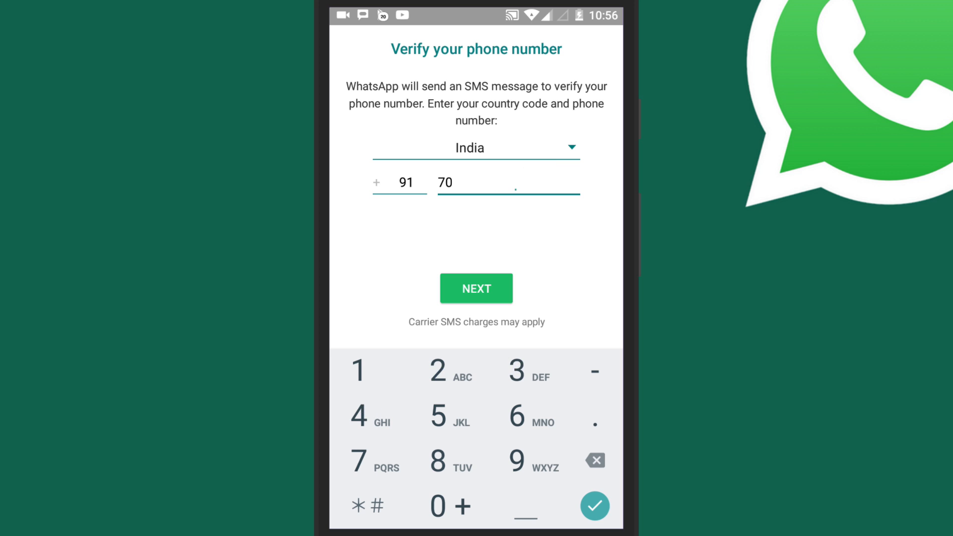
left_click(477, 288)
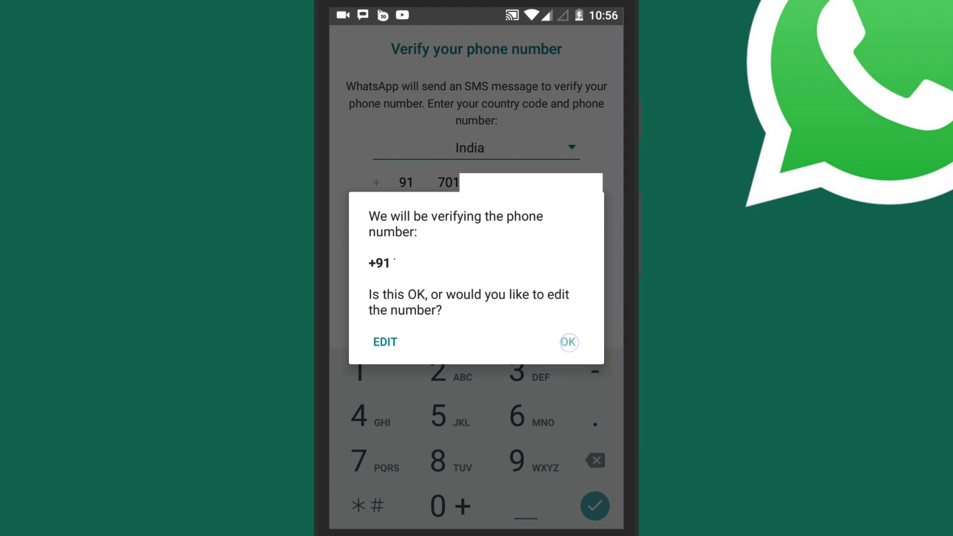
left_click(569, 342)
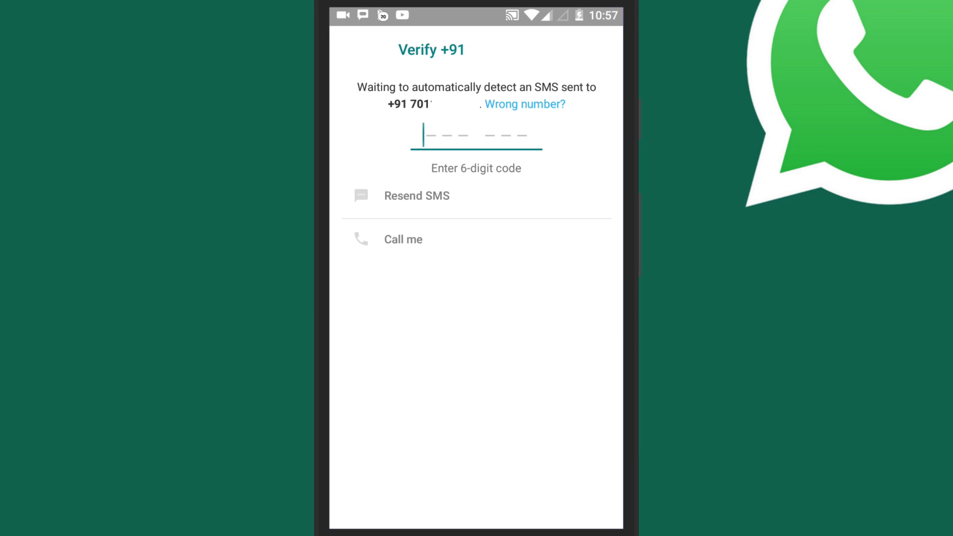
left_click(476, 138)
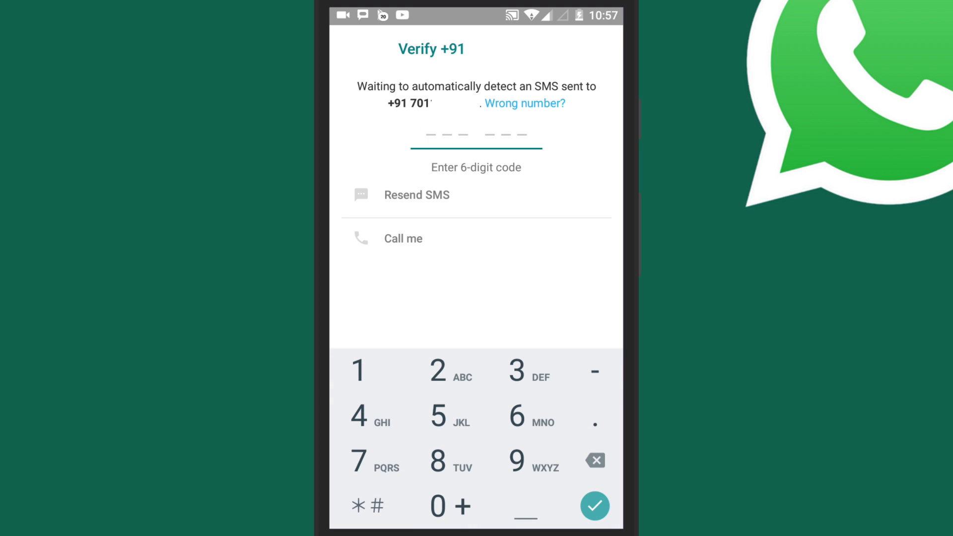
left_click(595, 505)
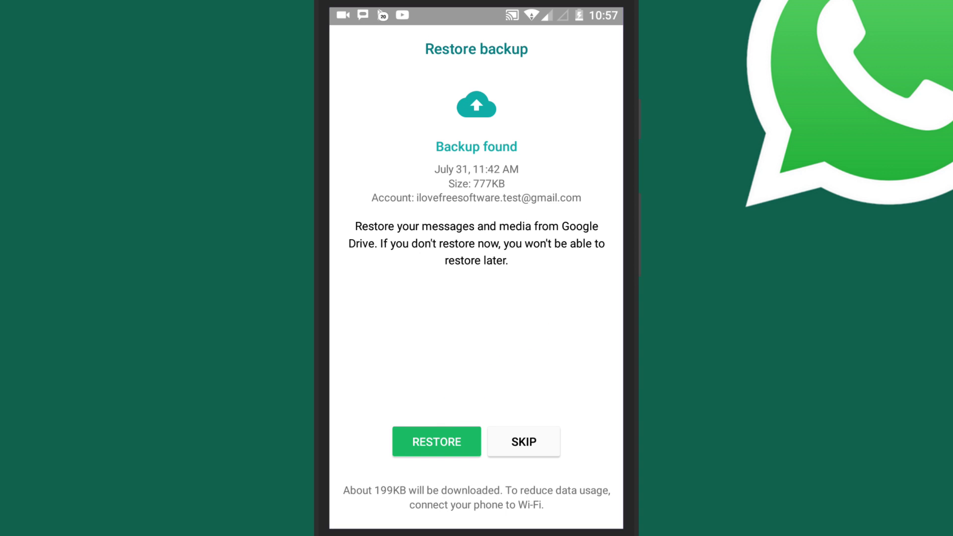
Restore the 56 messages from the Google Drive backup and keep the profile name to reach the chats.
left_click(437, 441)
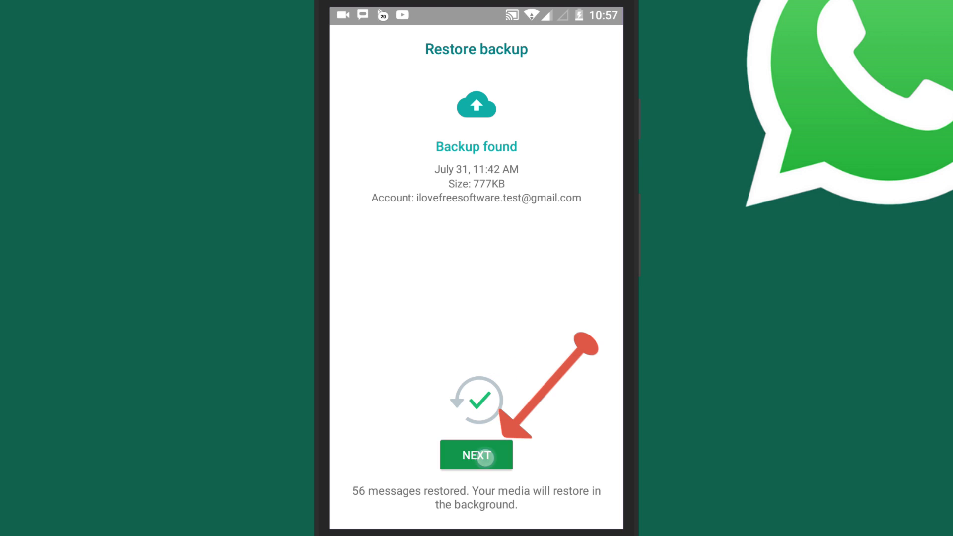
left_click(476, 455)
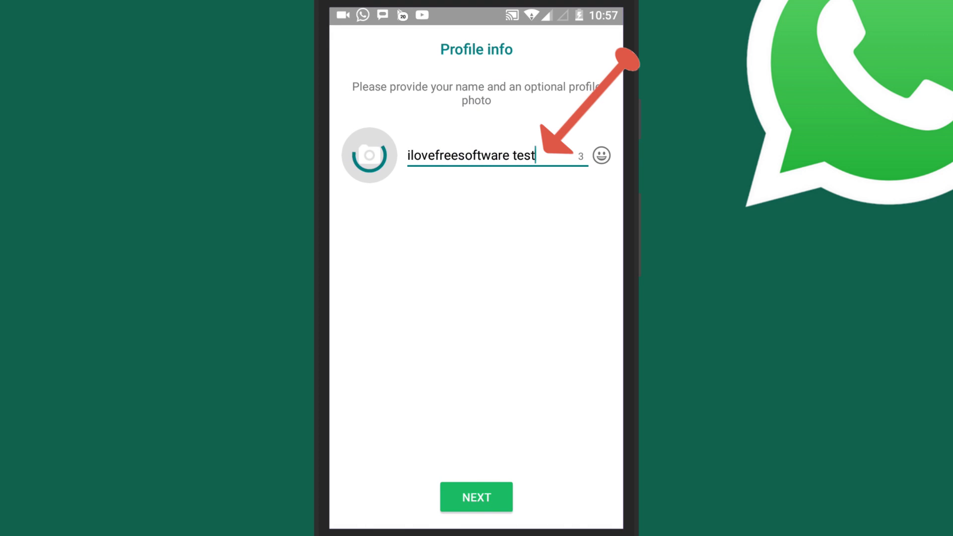
left_click(487, 504)
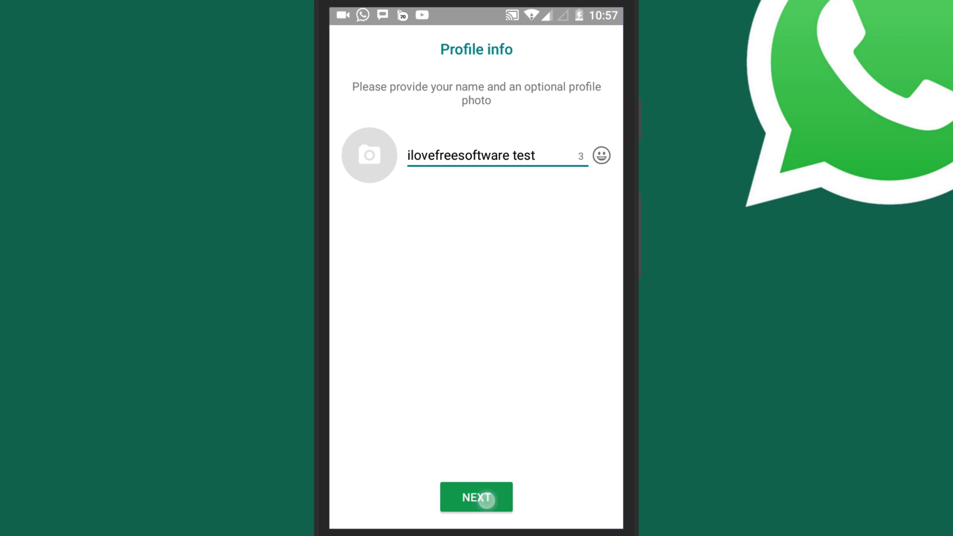
left_click(475, 498)
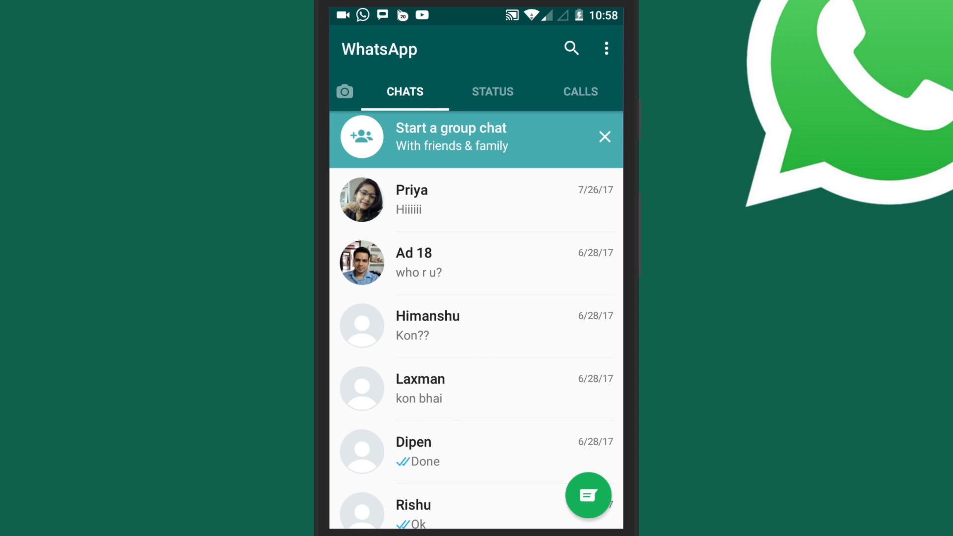
View Priya's restored conversation with her earlier messages and images, then return home.
left_click(411, 198)
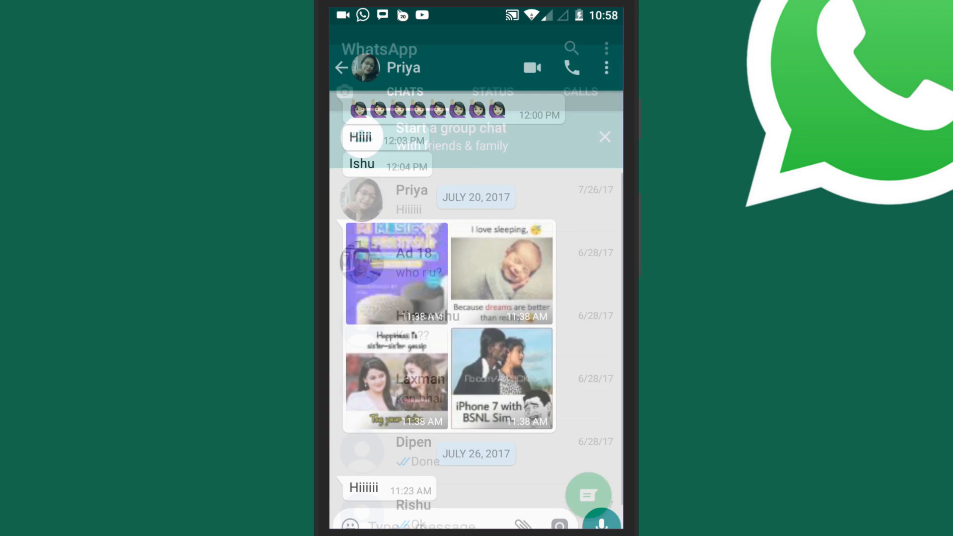
left_click(605, 137)
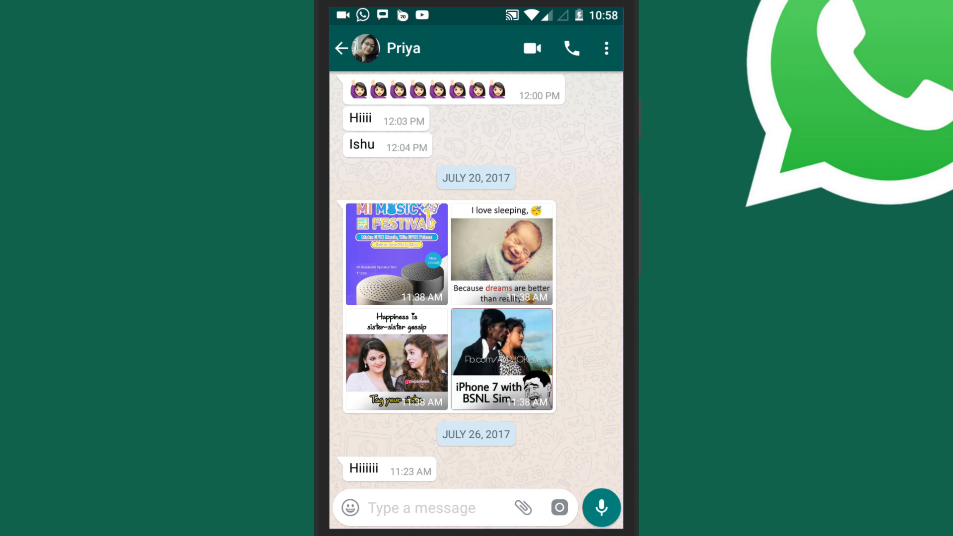
left_click(341, 48)
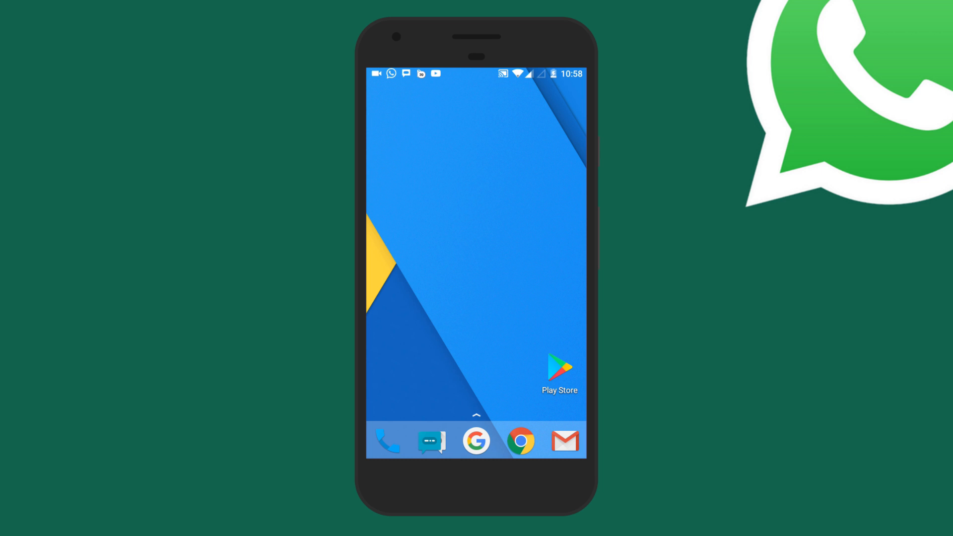
left_click(539, 101)
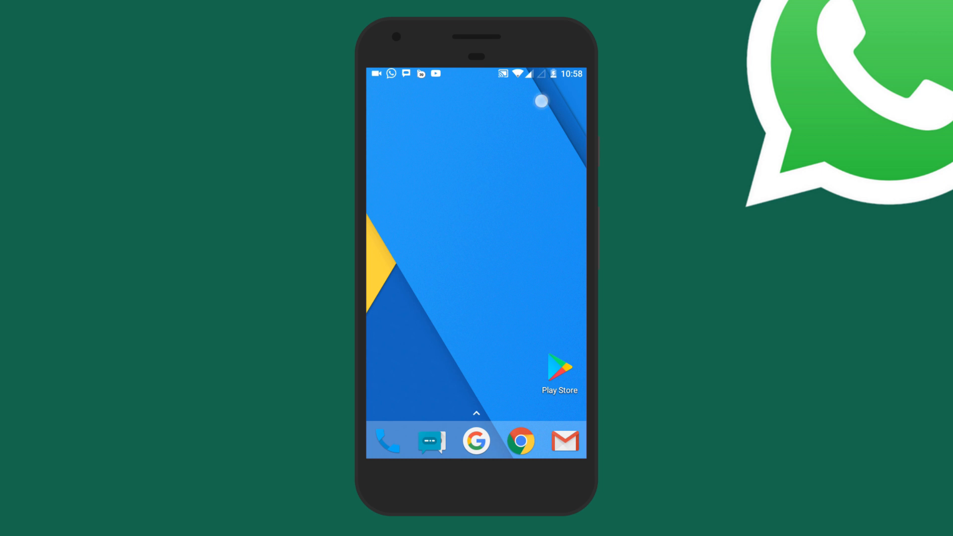